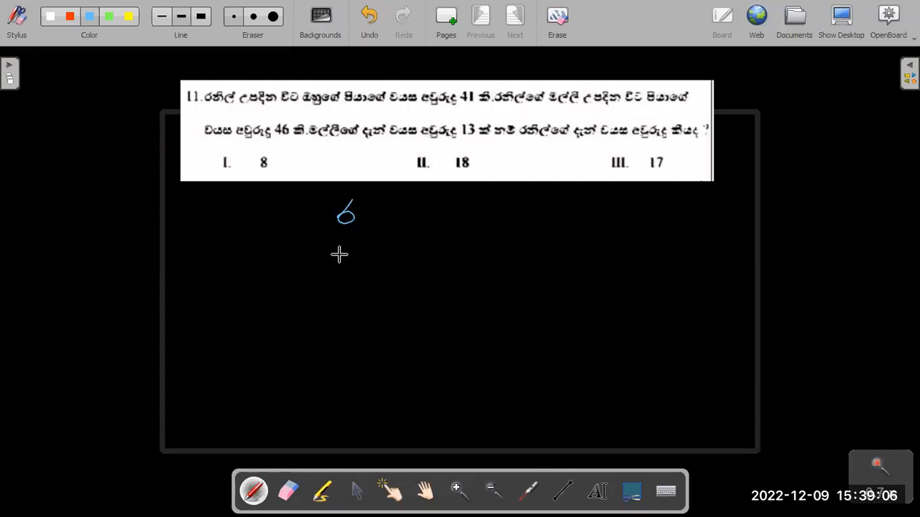
Handwrite 41 beneath the 6, then 46 − 5 to the right with 13 below it
left_click_drag(340, 258, 363, 256)
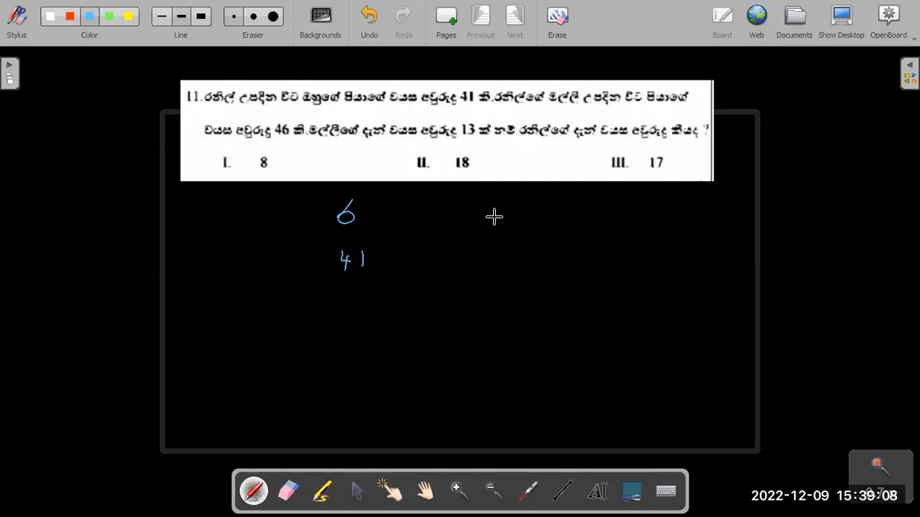
left_click_drag(446, 219, 468, 215)
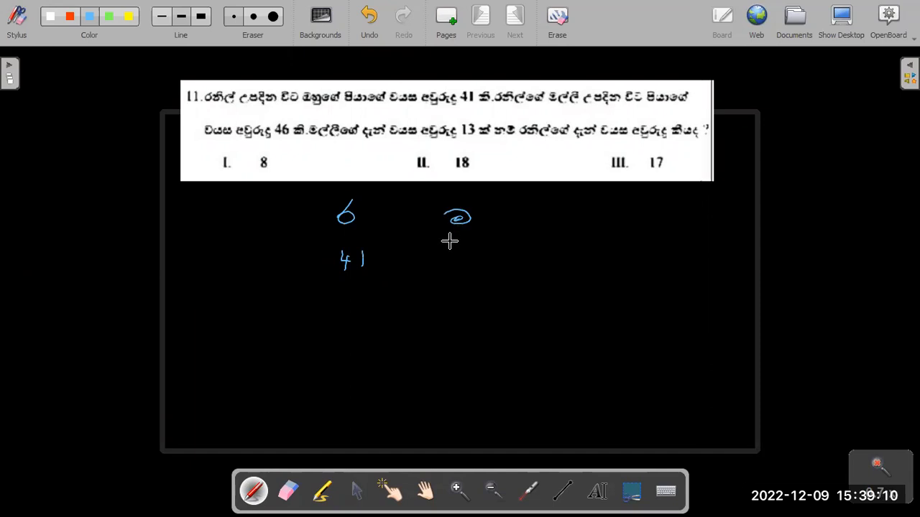
left_click_drag(443, 247, 546, 252)
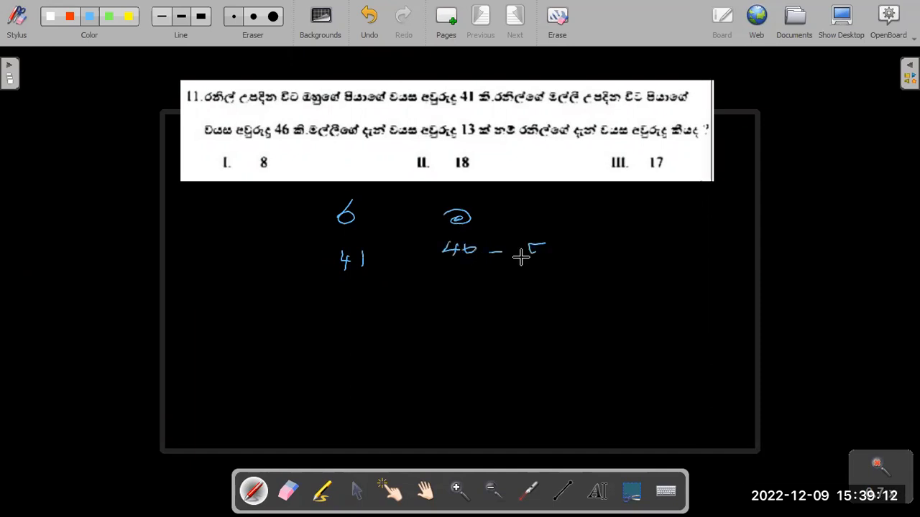
left_click_drag(533, 250, 451, 334)
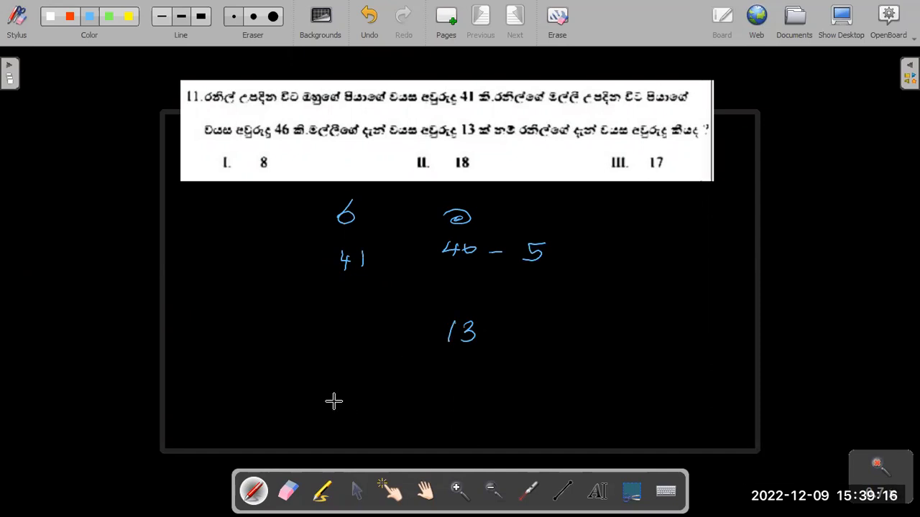
mouse_move(403, 334)
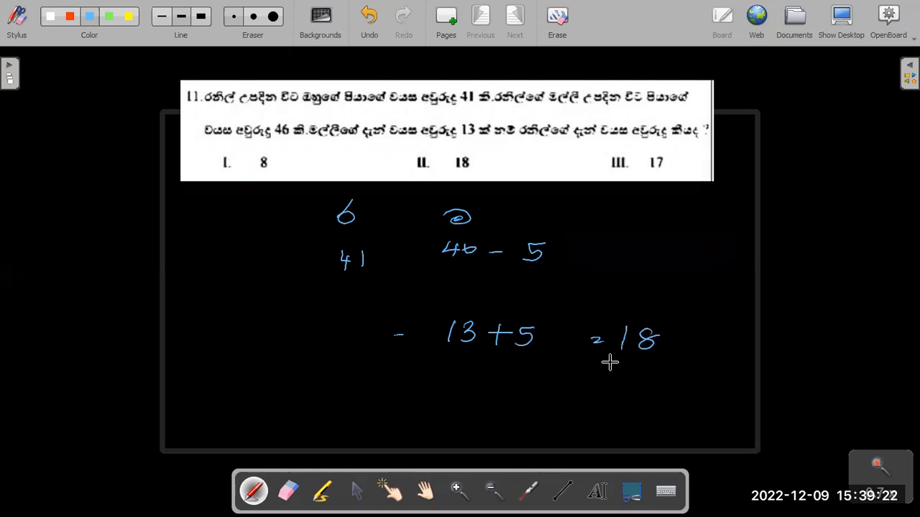
Underline the answer 18 and a word in the problem's second line
left_click_drag(596, 371, 679, 371)
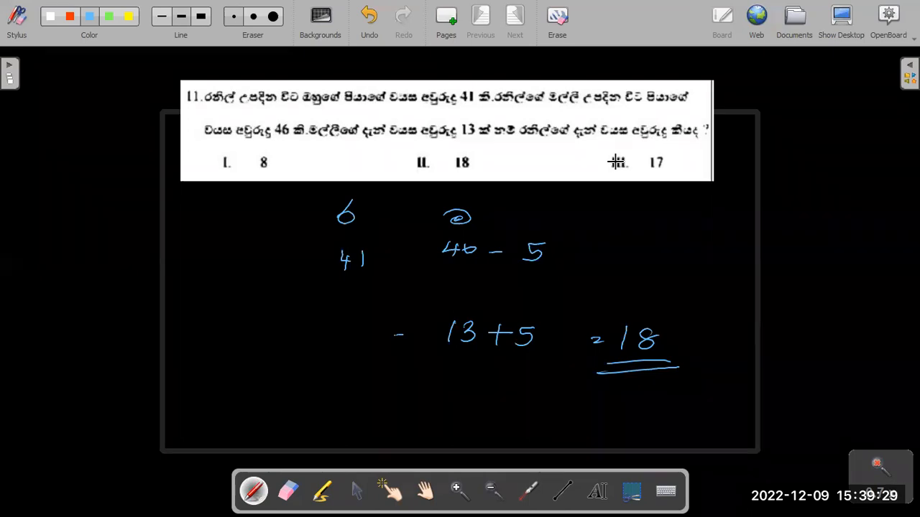
mouse_move(237, 278)
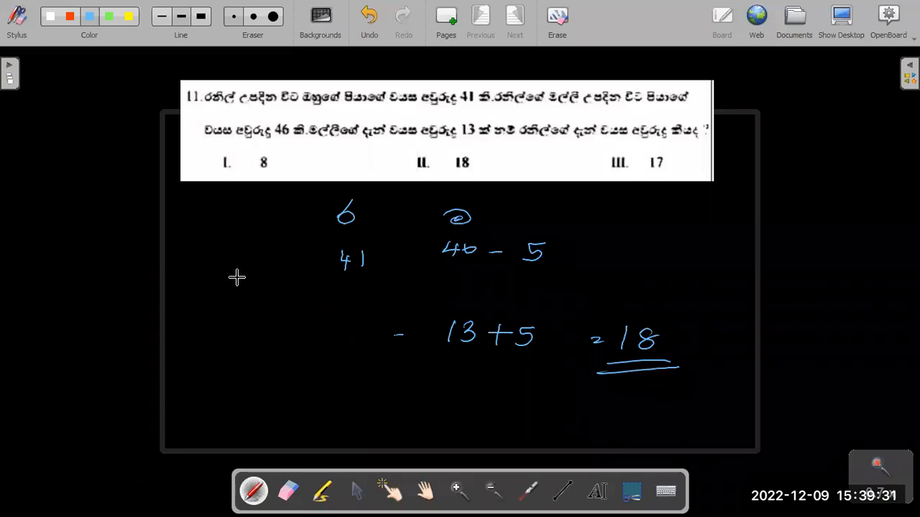
left_click_drag(313, 144, 362, 144)
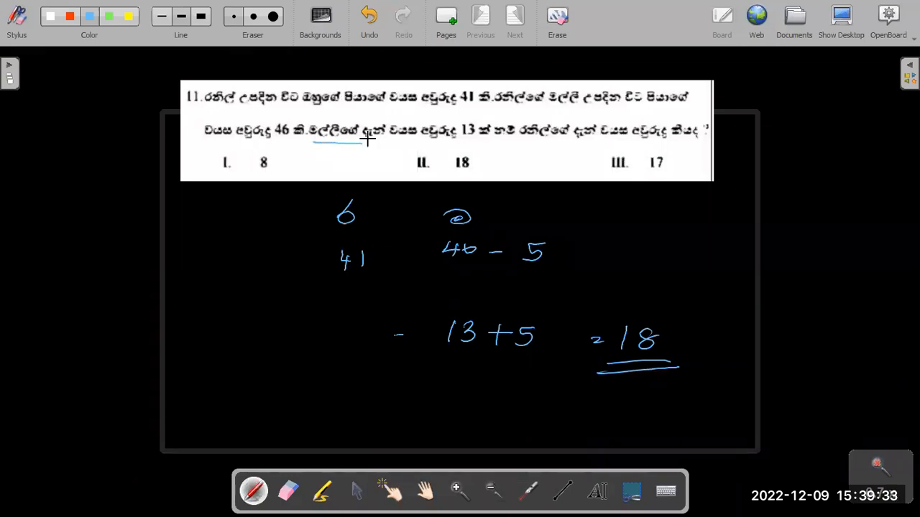